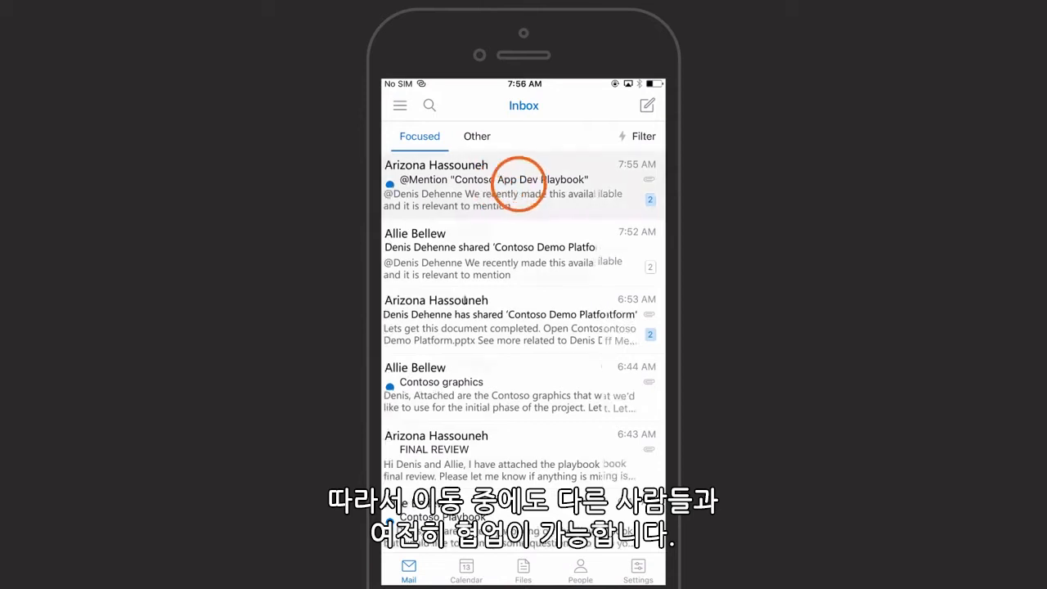
pyautogui.click(516, 184)
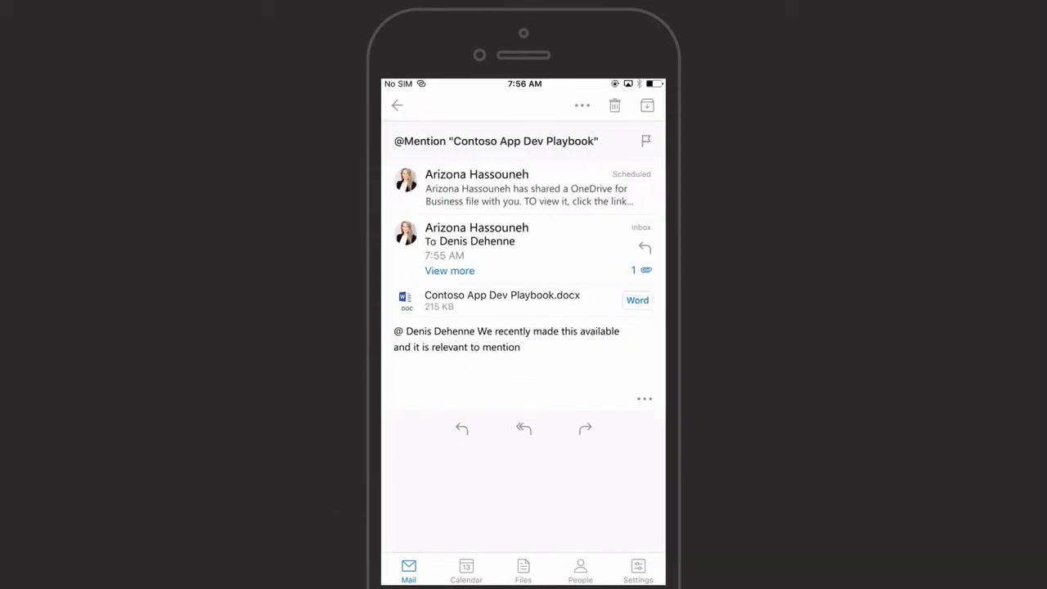
# Open the attached playbook .docx in Word and show its Share panel with 3 editors
pyautogui.click(502, 300)
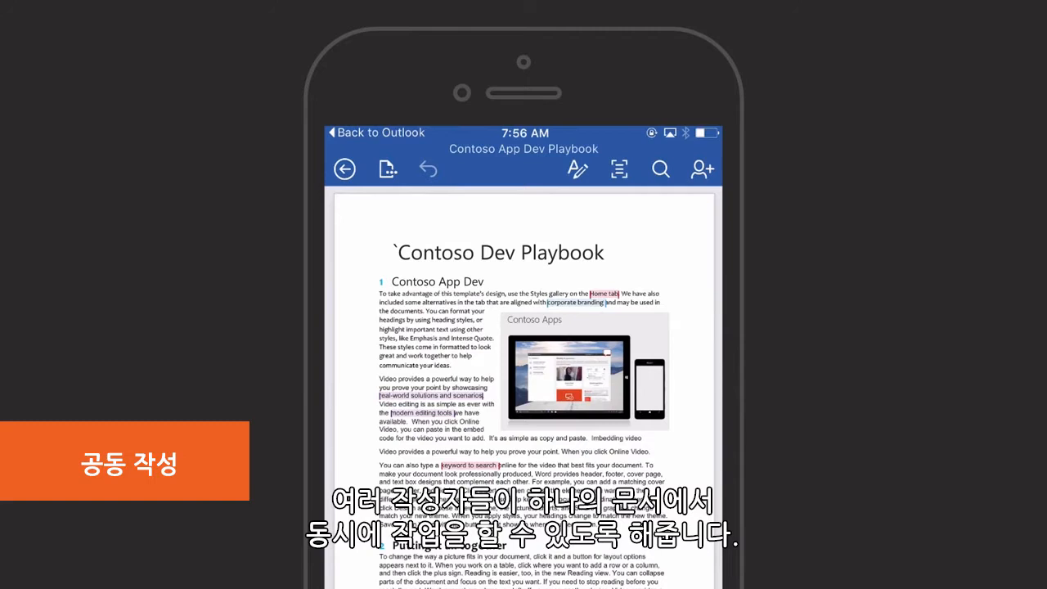
pyautogui.click(702, 169)
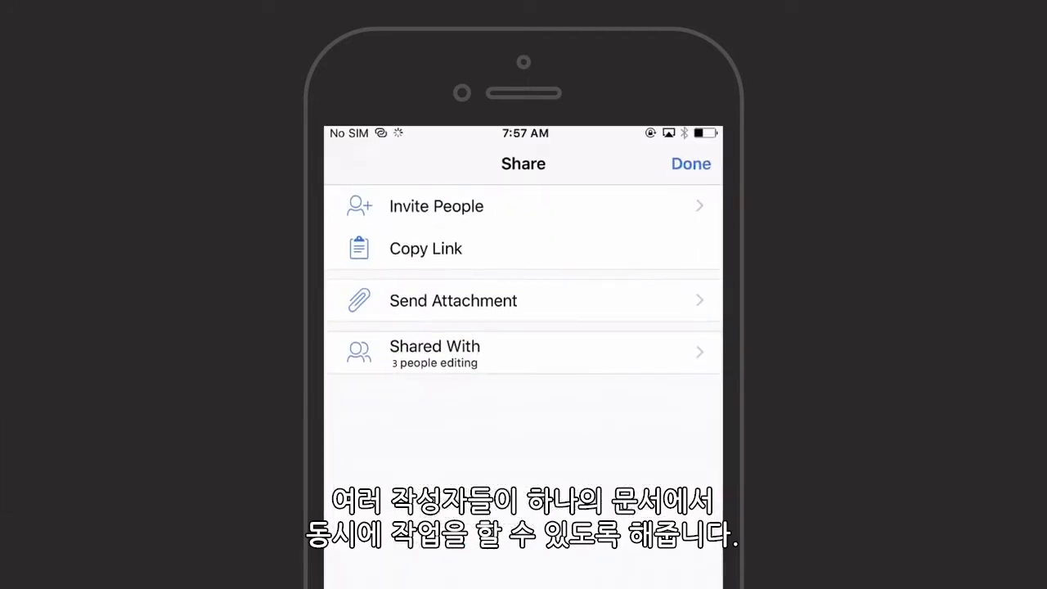